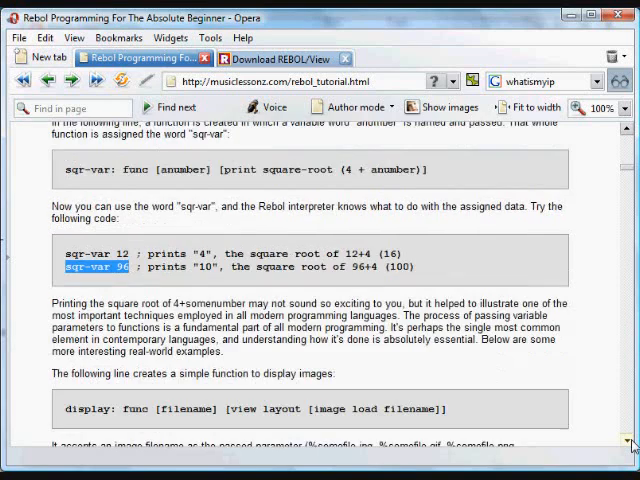
Scroll the tutorial down to the one-line display function definition
scroll(down, 3)
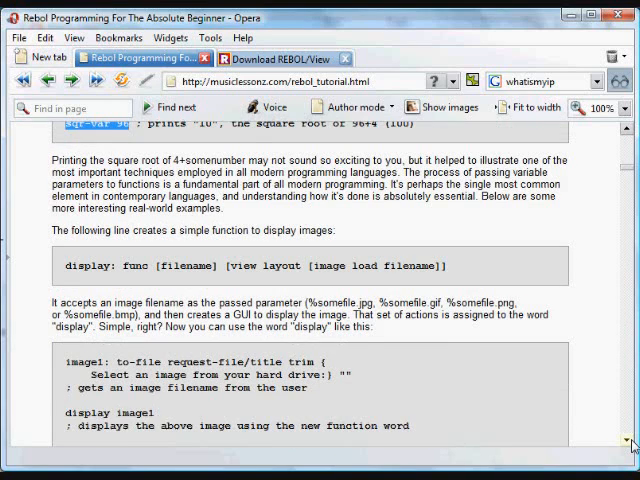
scroll(down, 3)
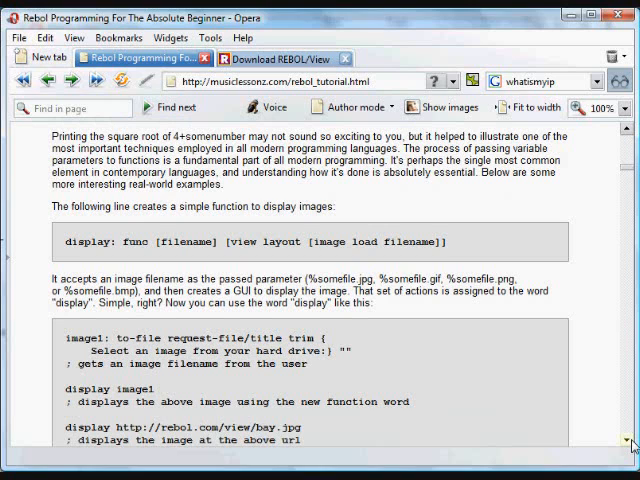
scroll(down, 3)
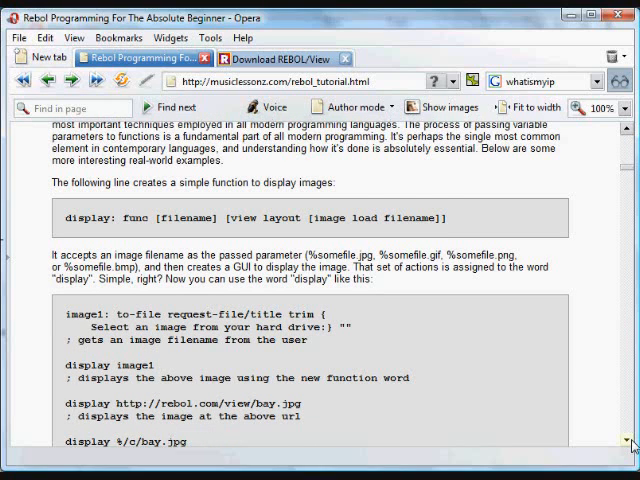
scroll(down, 3)
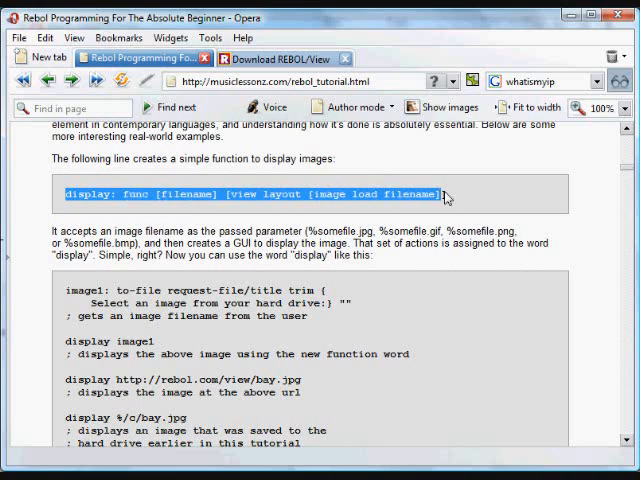
Copy the highlighted display function line from the right-click menu
right_click(445, 193)
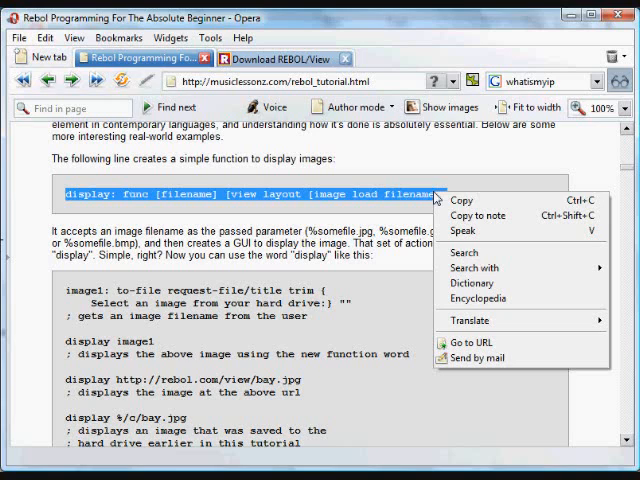
click(307, 192)
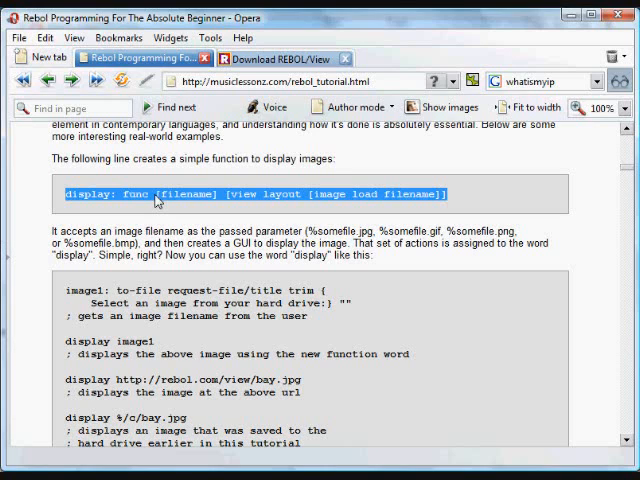
mouse_move(193, 202)
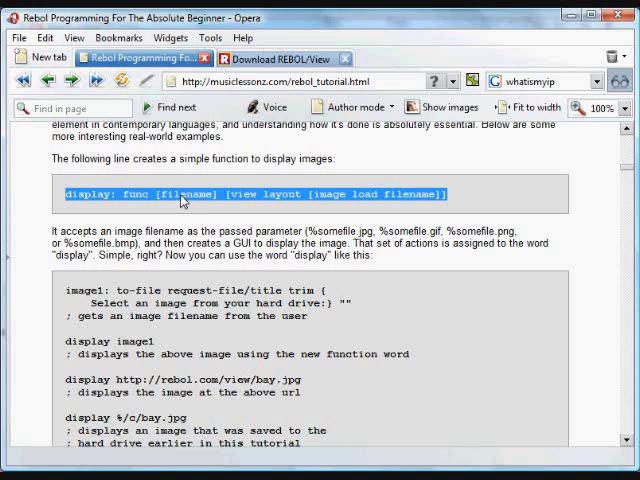
mouse_move(170, 194)
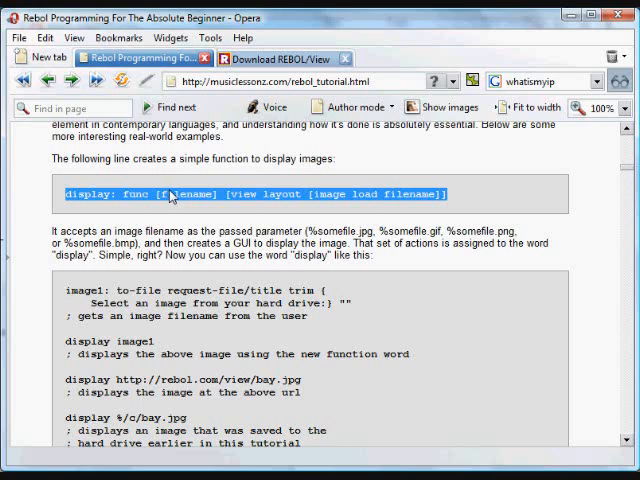
mouse_move(178, 201)
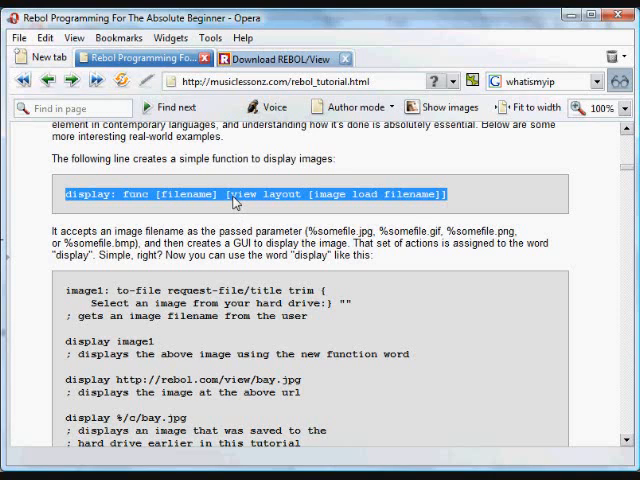
mouse_move(253, 194)
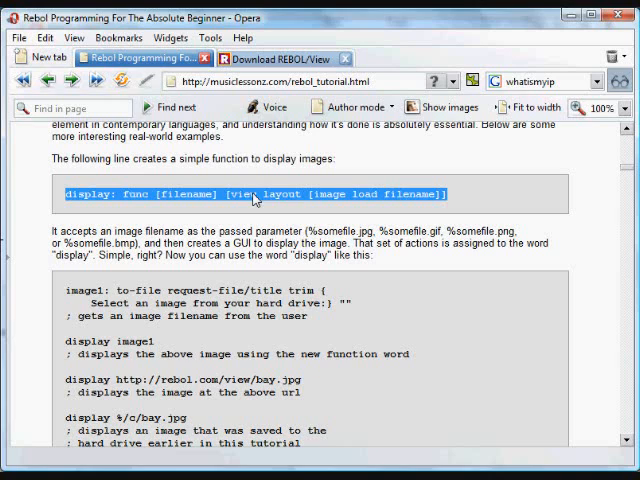
mouse_move(298, 198)
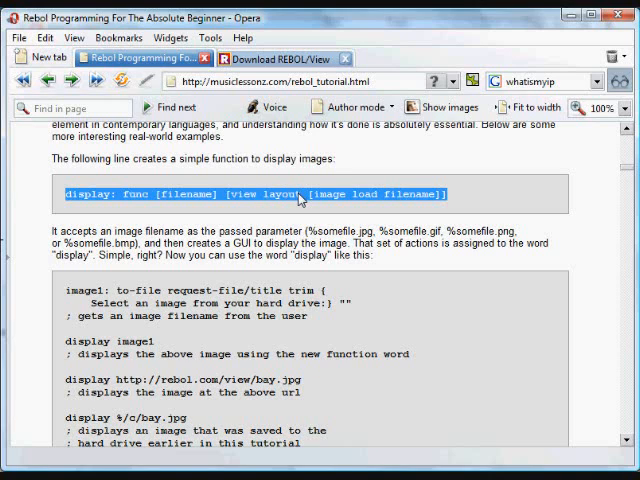
mouse_move(318, 194)
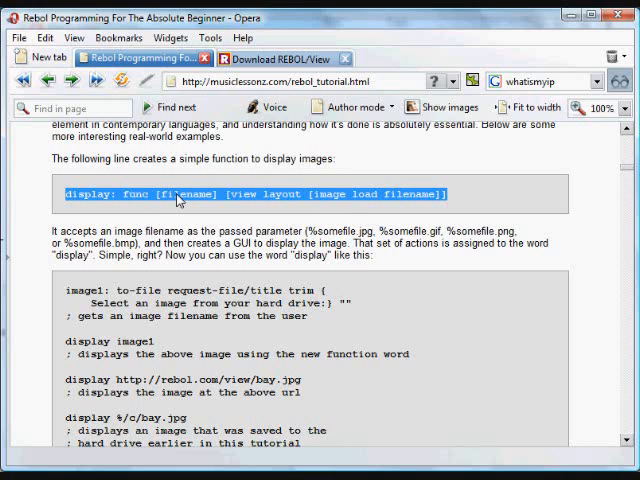
right_click(175, 194)
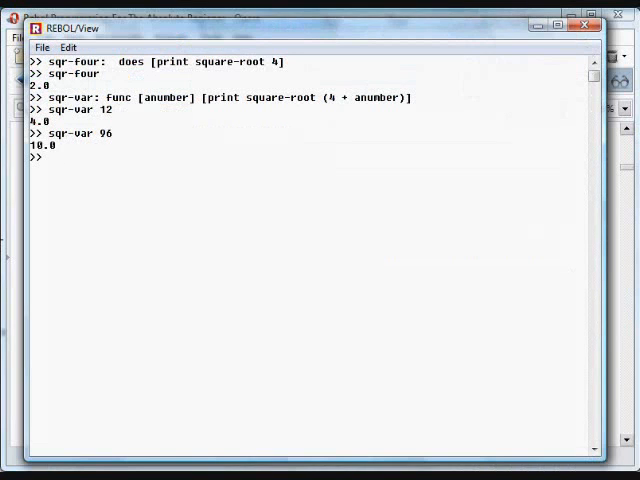
Enter 'display: func [filename] [view layout [image load filename]]' at the console
text(display: func [filename] [view layout [image load filename]])
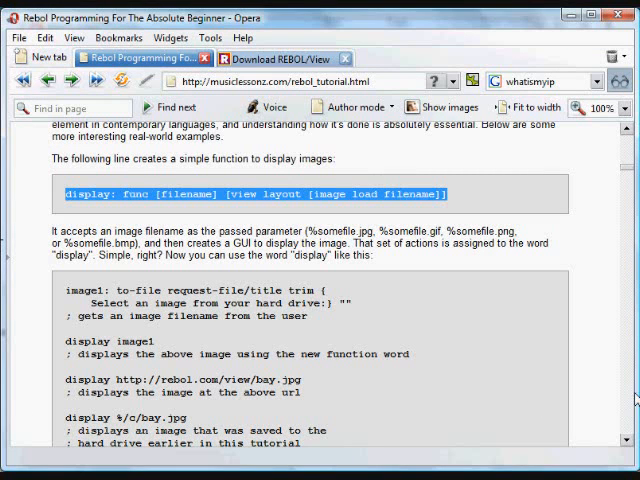
Scroll down and select the three-line image1 request-file example with its comment
scroll(down, 3)
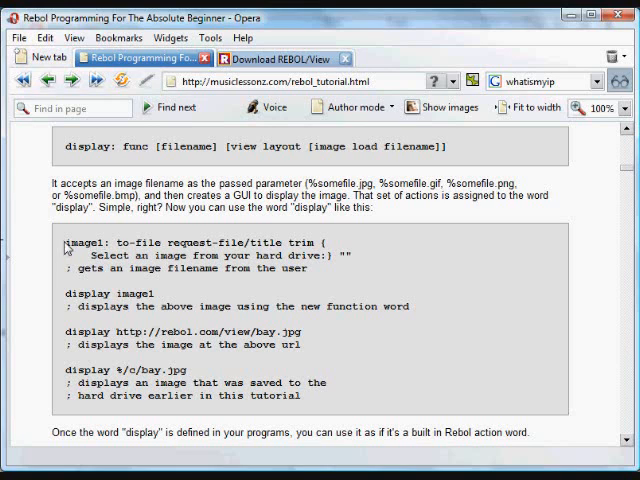
drag(62, 242, 320, 262)
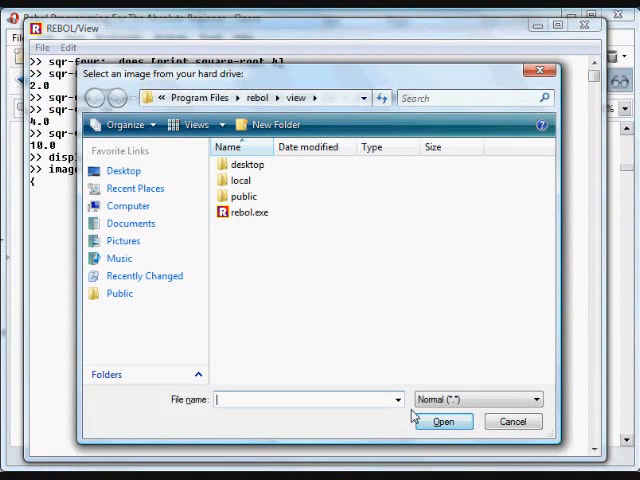
mouse_move(128, 206)
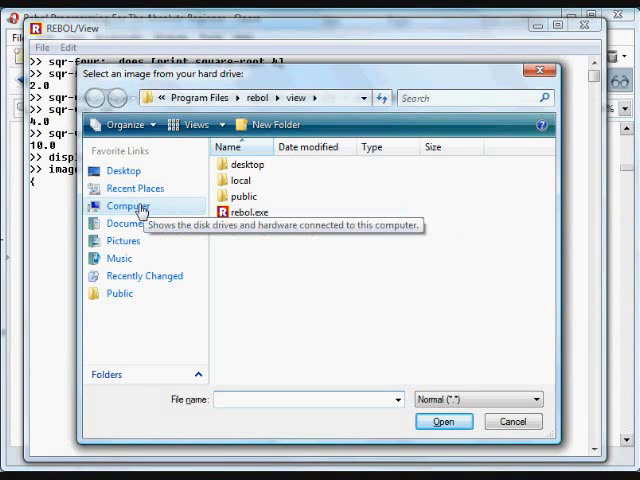
Browse Computer, DATA (D:), My_Docs, My Pictures and favorites to the bermuda scooter photo
click(127, 205)
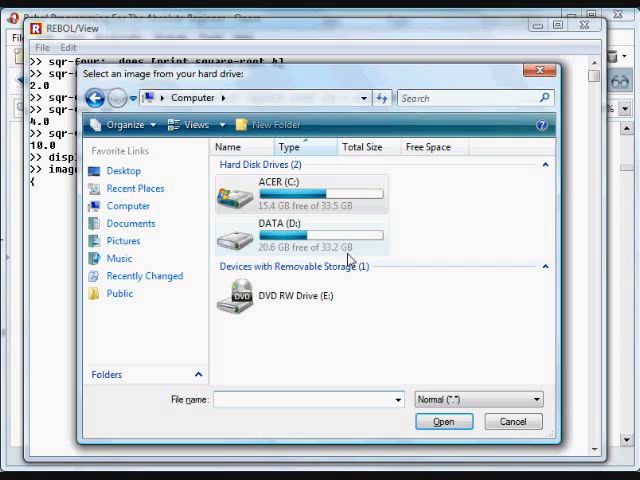
click(290, 230)
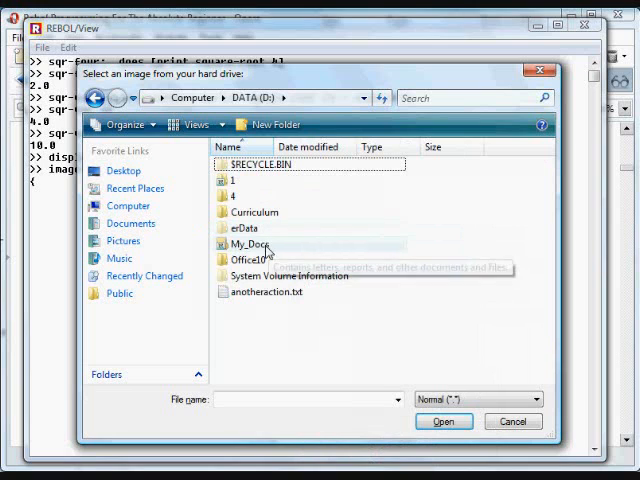
right_click(247, 244)
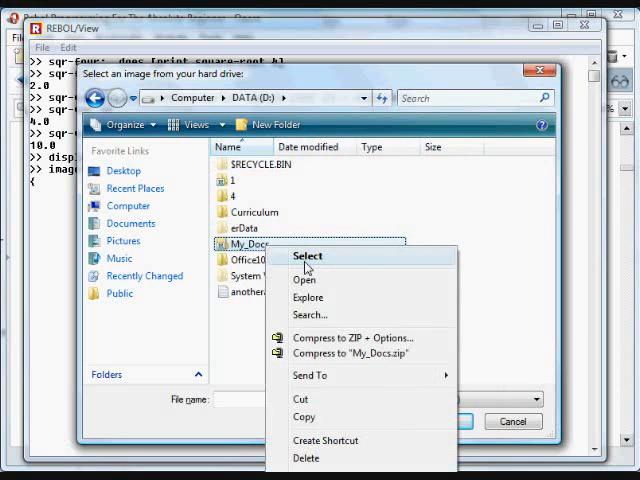
click(305, 280)
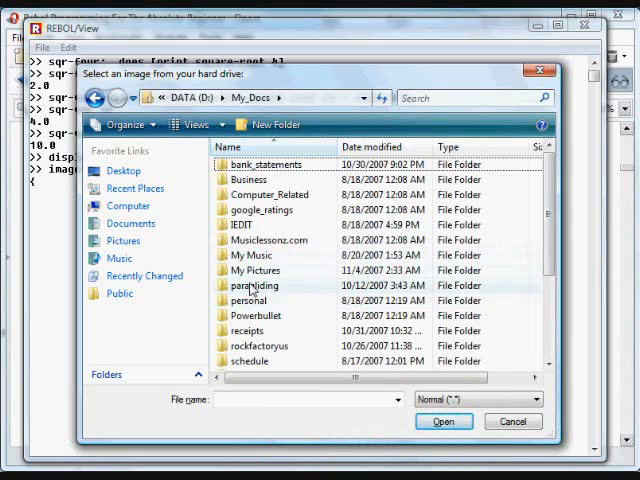
right_click(254, 270)
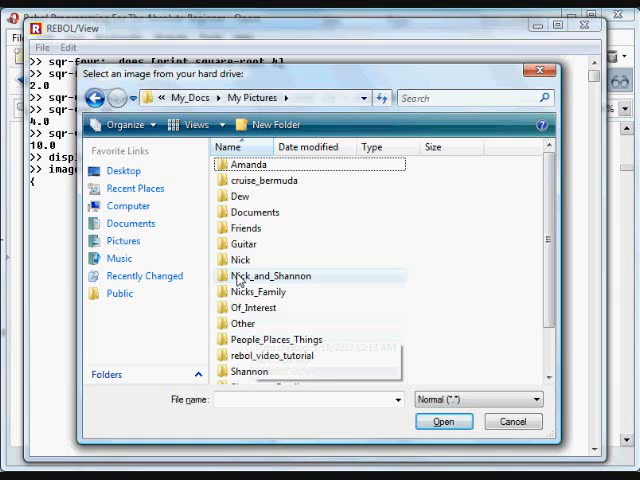
right_click(240, 259)
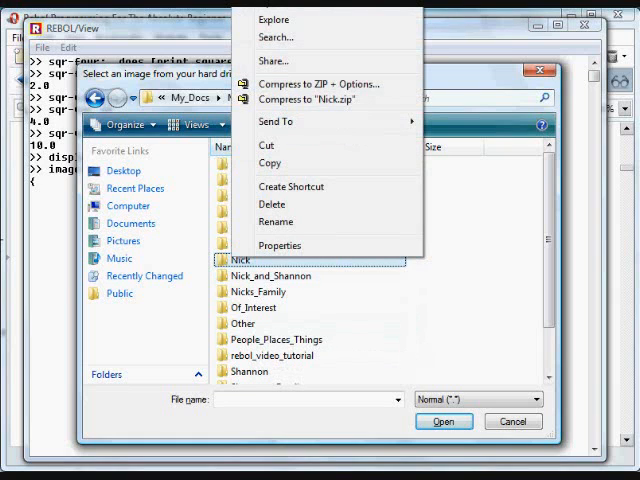
double_click(240, 260)
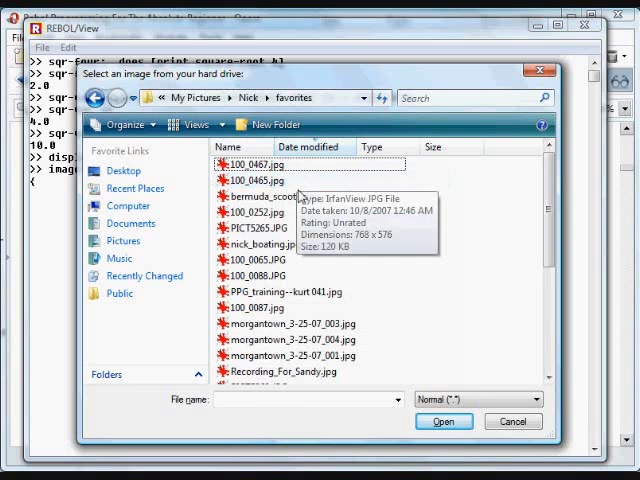
right_click(260, 196)
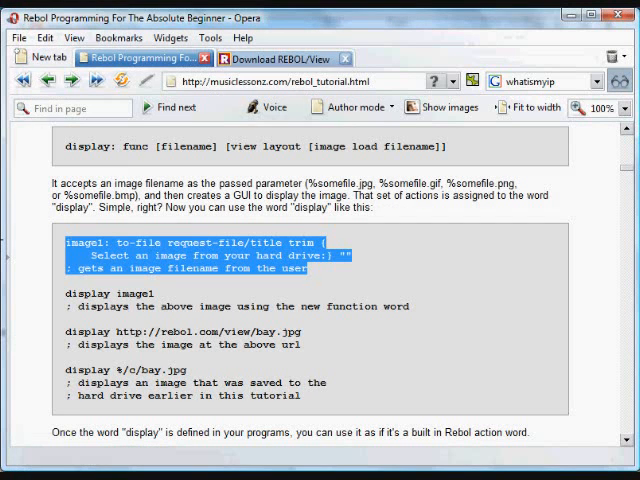
mouse_move(215, 356)
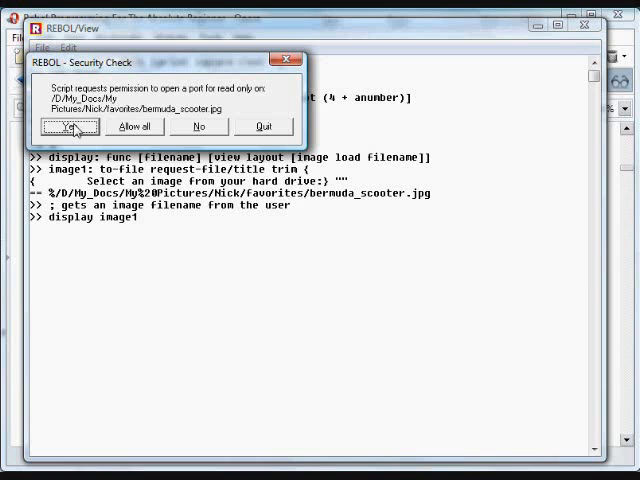
click(70, 126)
text(; displays the above image using the new function word)
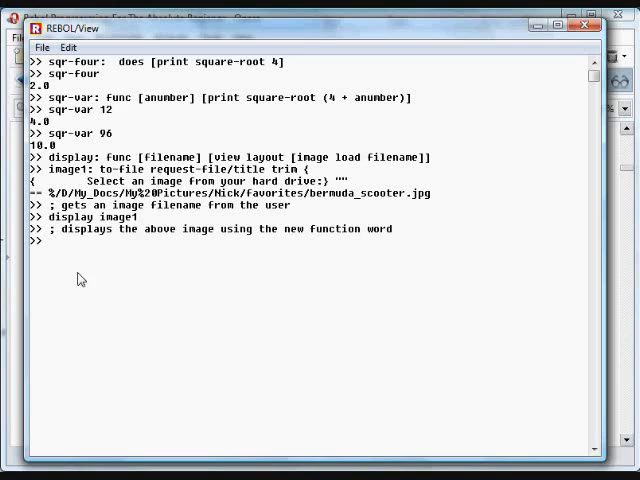
mouse_move(52, 241)
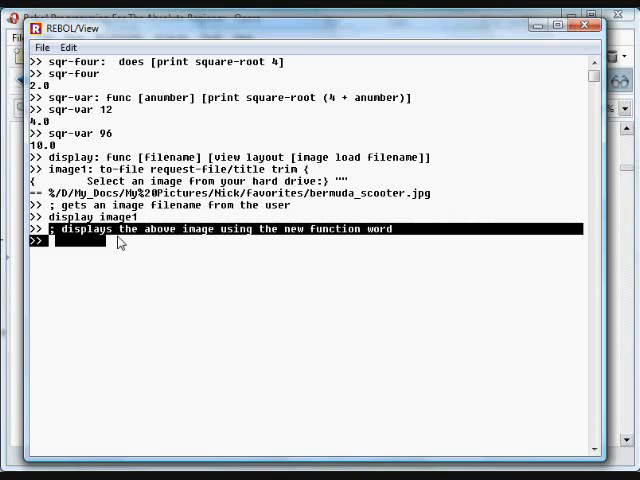
mouse_move(398, 237)
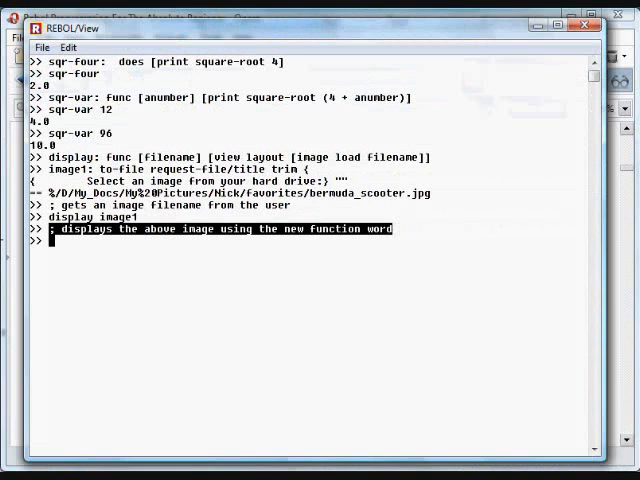
text(display http://rebol.com/view/bay.jpg)
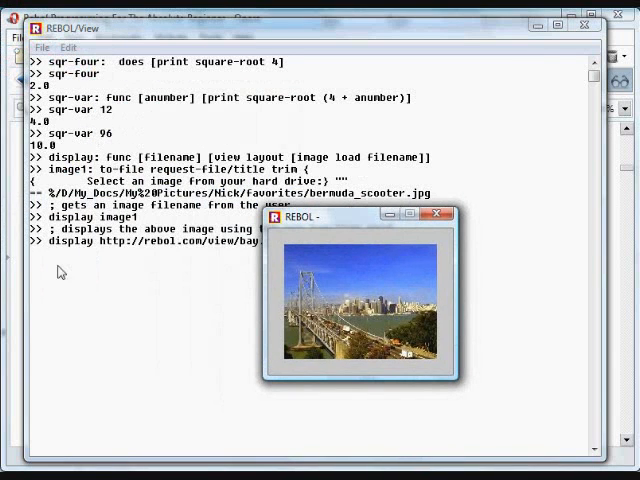
mouse_move(282, 238)
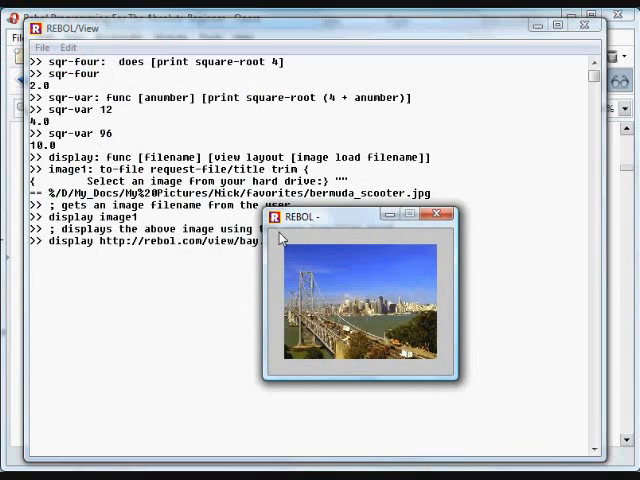
mouse_move(432, 217)
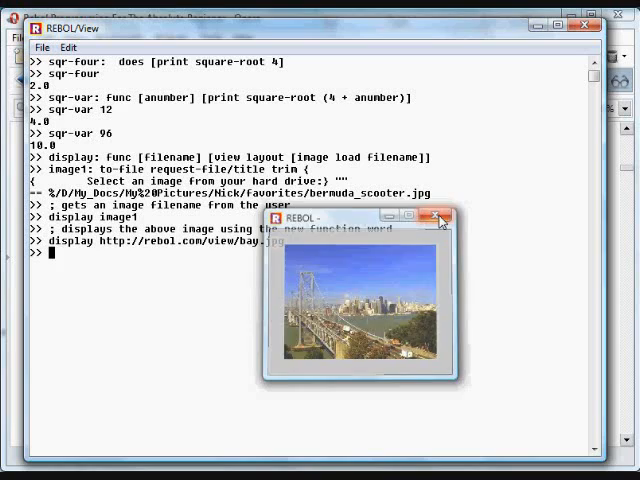
click(441, 217)
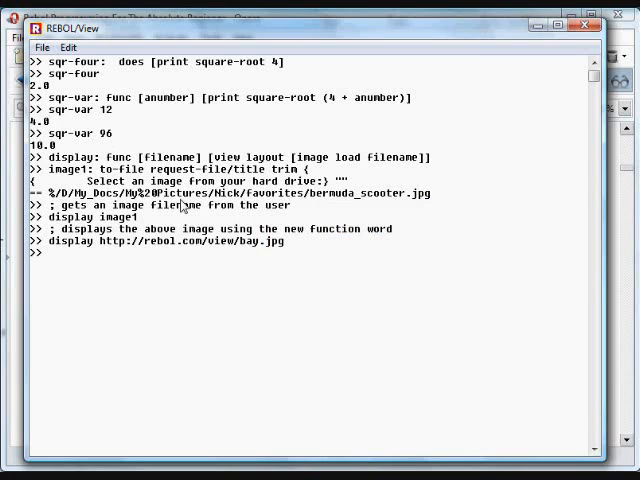
mouse_move(340, 170)
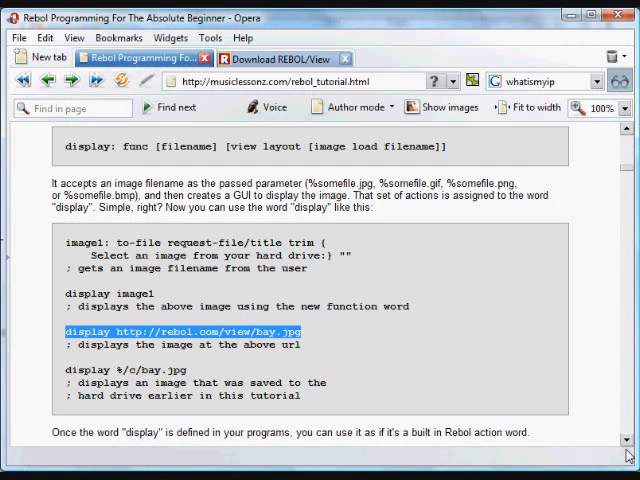
Select the openwebsite definition lines in the tutorial and bring the REBOL console forward
scroll(down, 3)
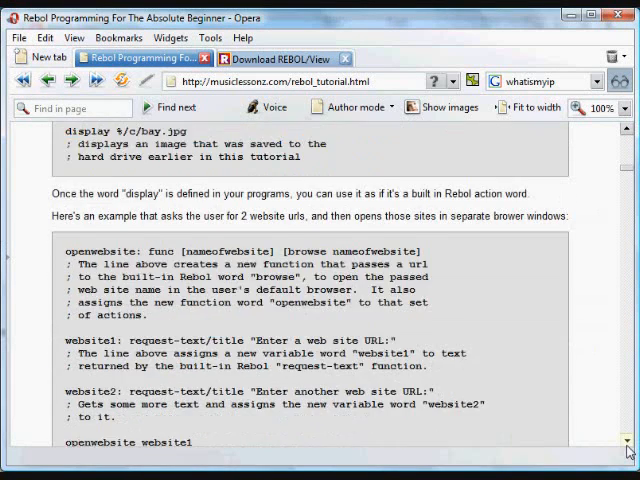
scroll(down, 3)
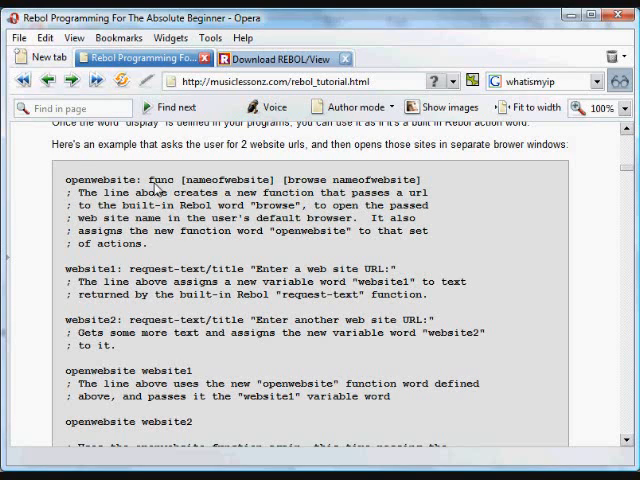
mouse_move(197, 188)
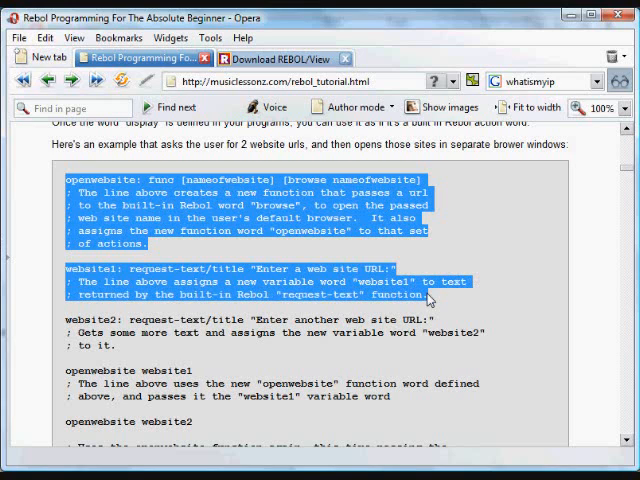
drag(427, 293, 427, 320)
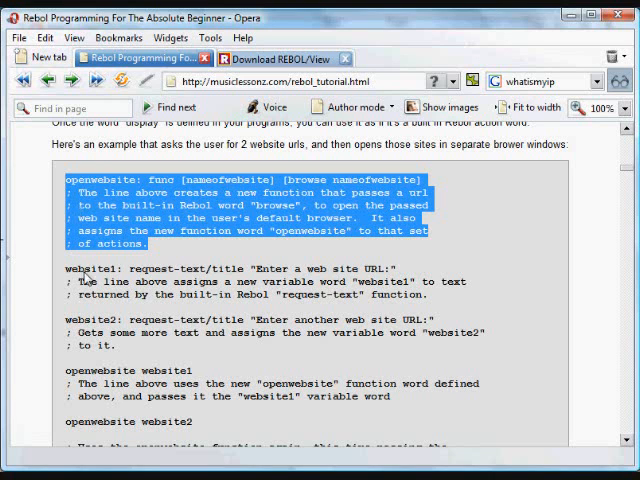
click(332, 255)
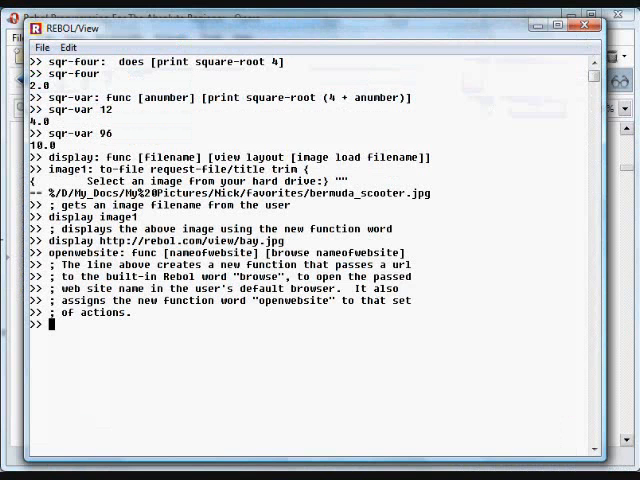
key(Return)
text(re)
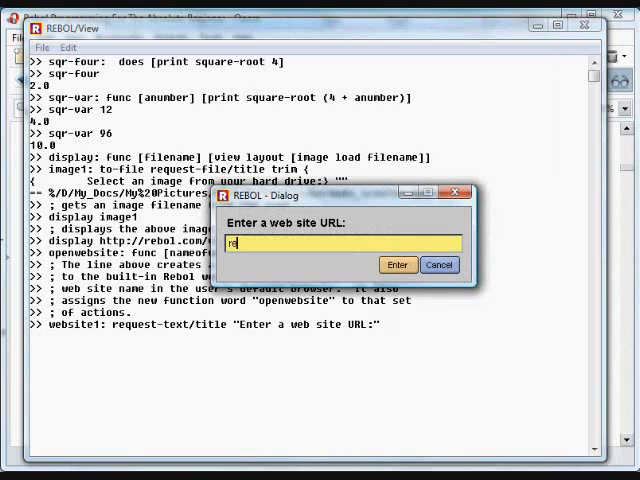
text(http)
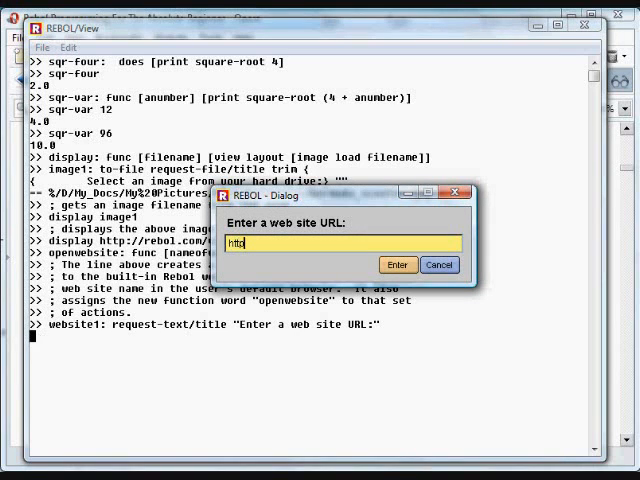
text(://)
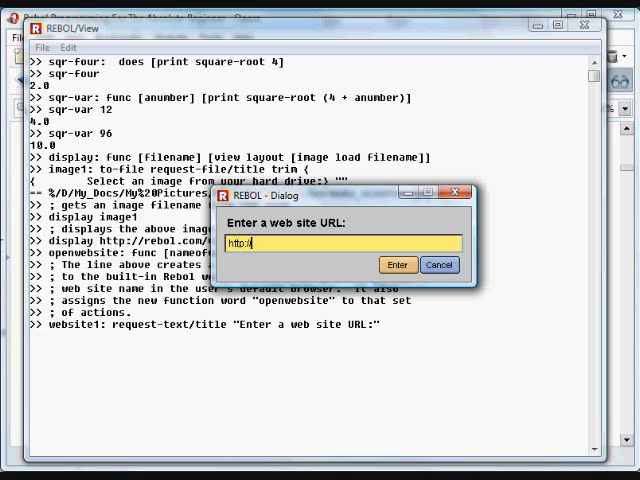
text(rebol)
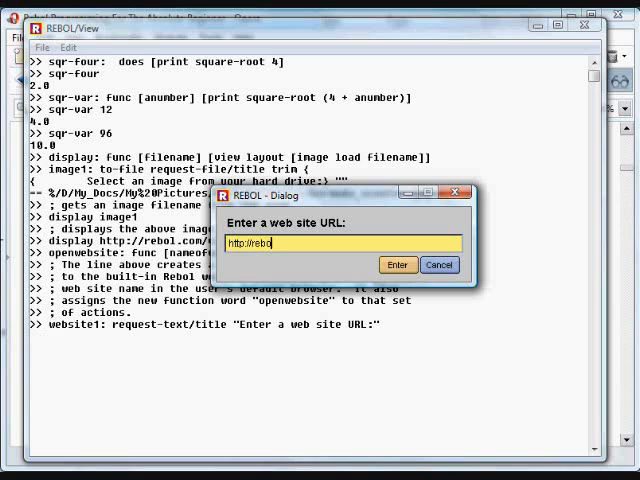
click(398, 264)
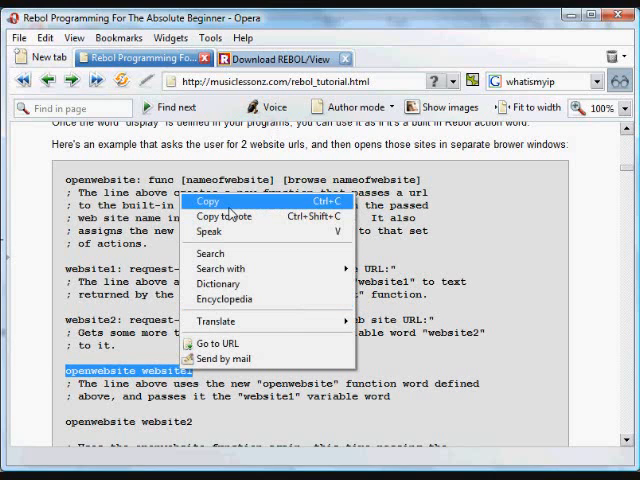
Copy the openwebsite website1 line, then the whole display-website block further down
click(208, 201)
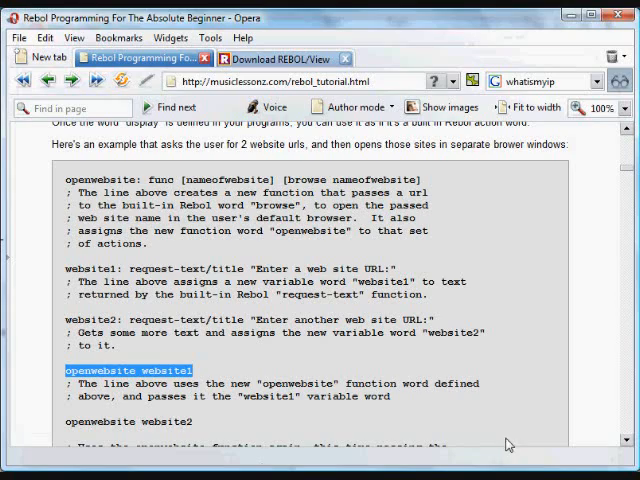
scroll(down, 3)
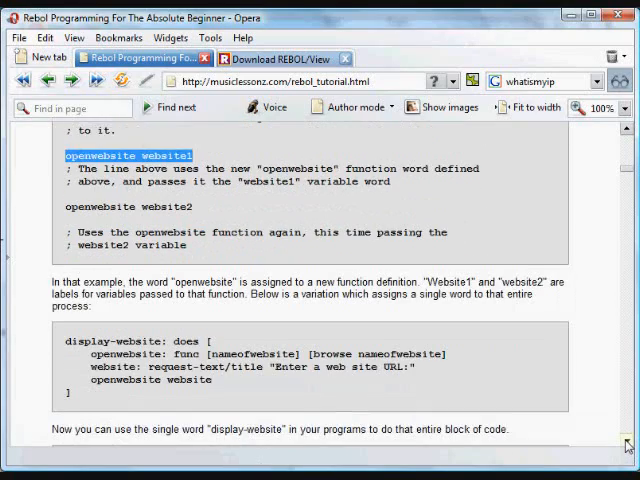
scroll(down, 3)
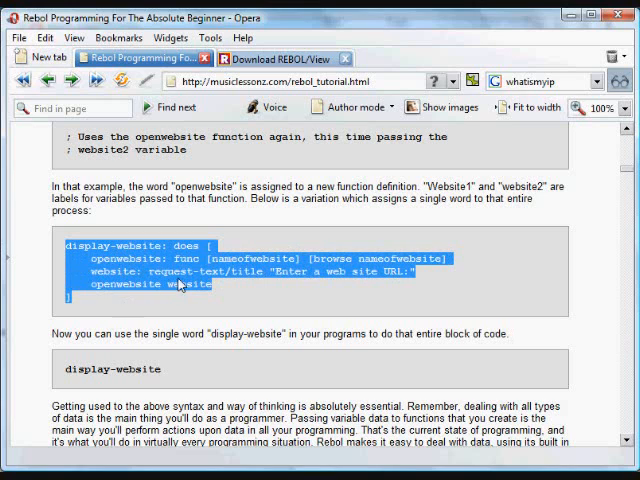
mouse_move(85, 247)
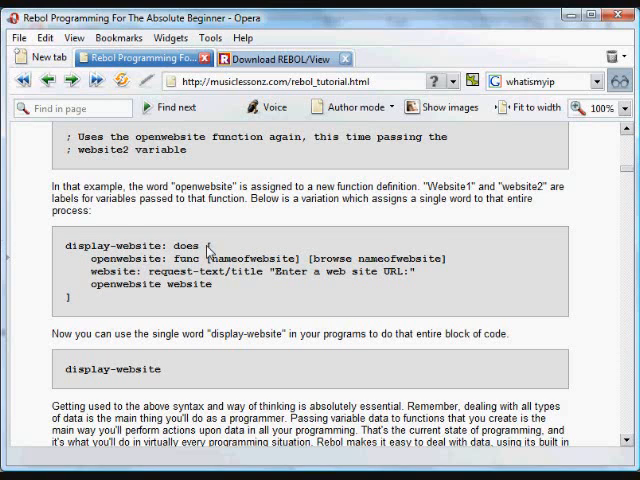
drag(205, 244, 190, 301)
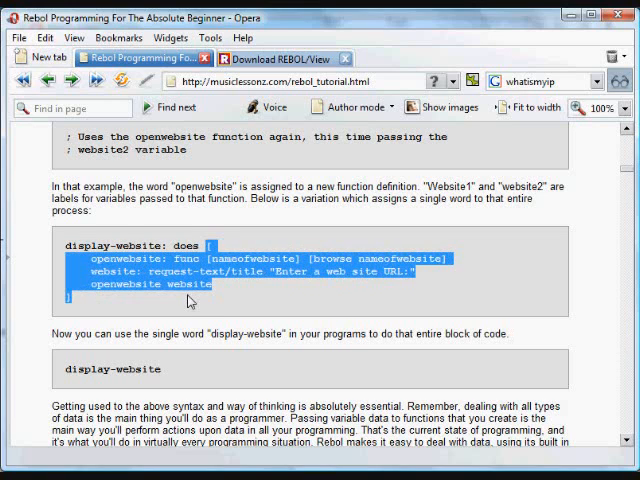
click(189, 298)
text(display-websi)
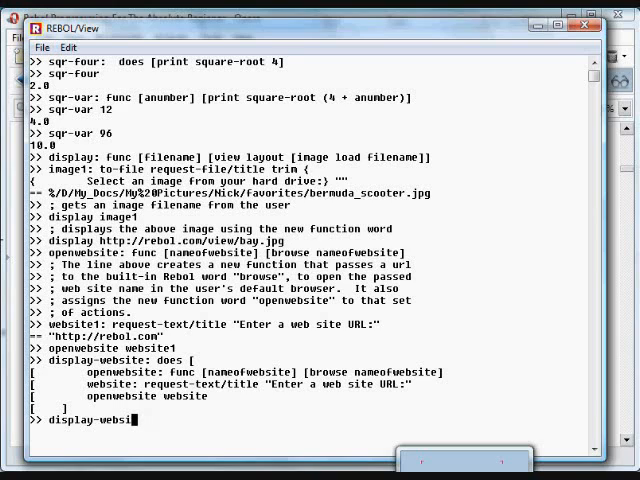
Run display-website and type the musiclessonz web address into its URL prompt
key(enter)
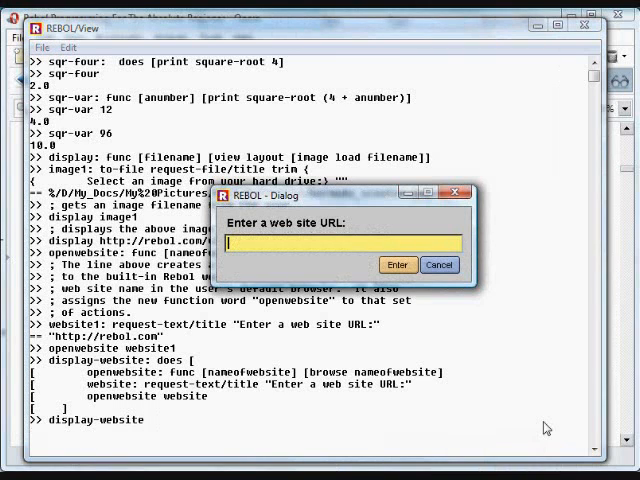
text(h)
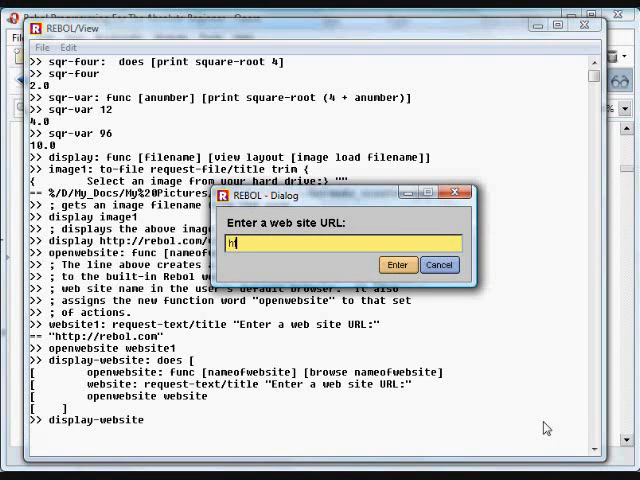
text(tp:)
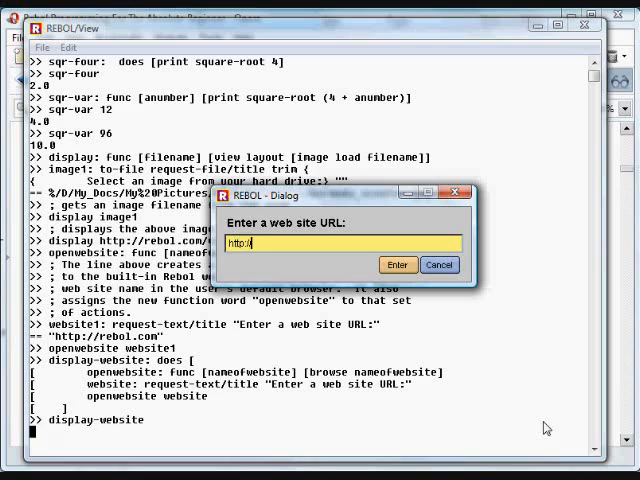
text(/ms)
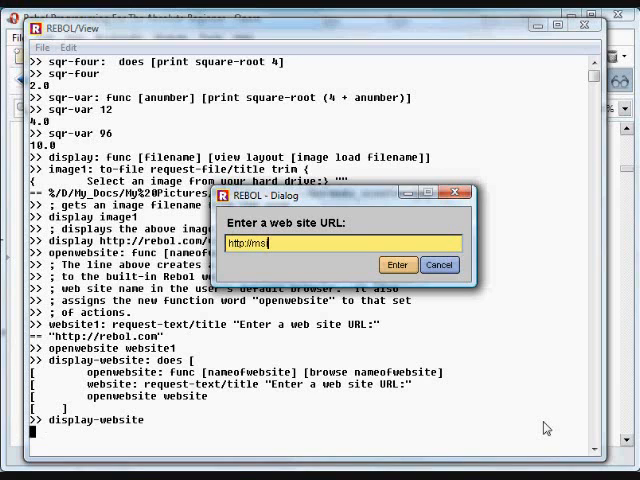
text(u)
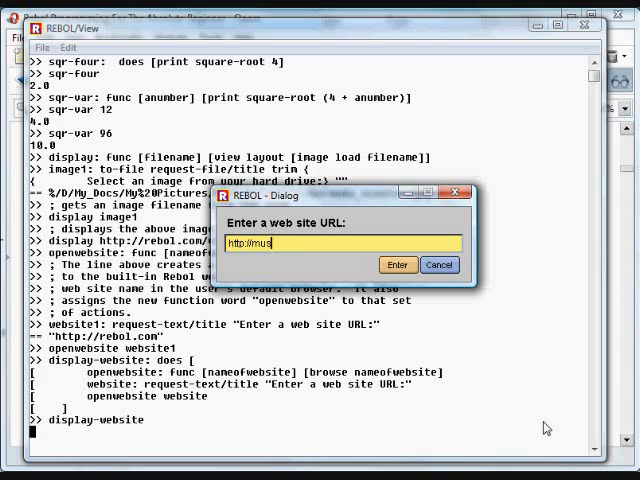
text(iclesso)
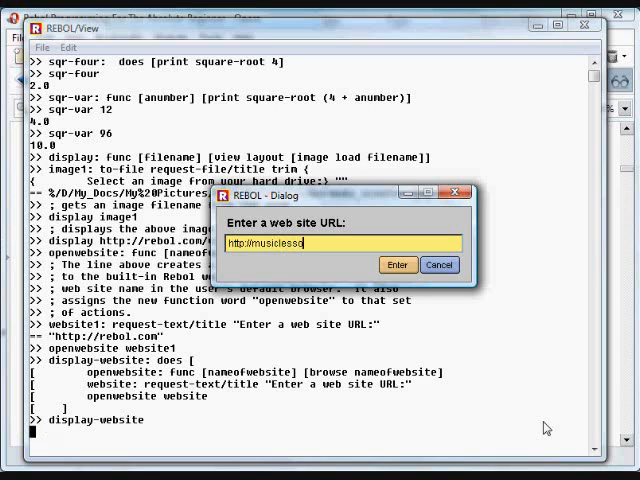